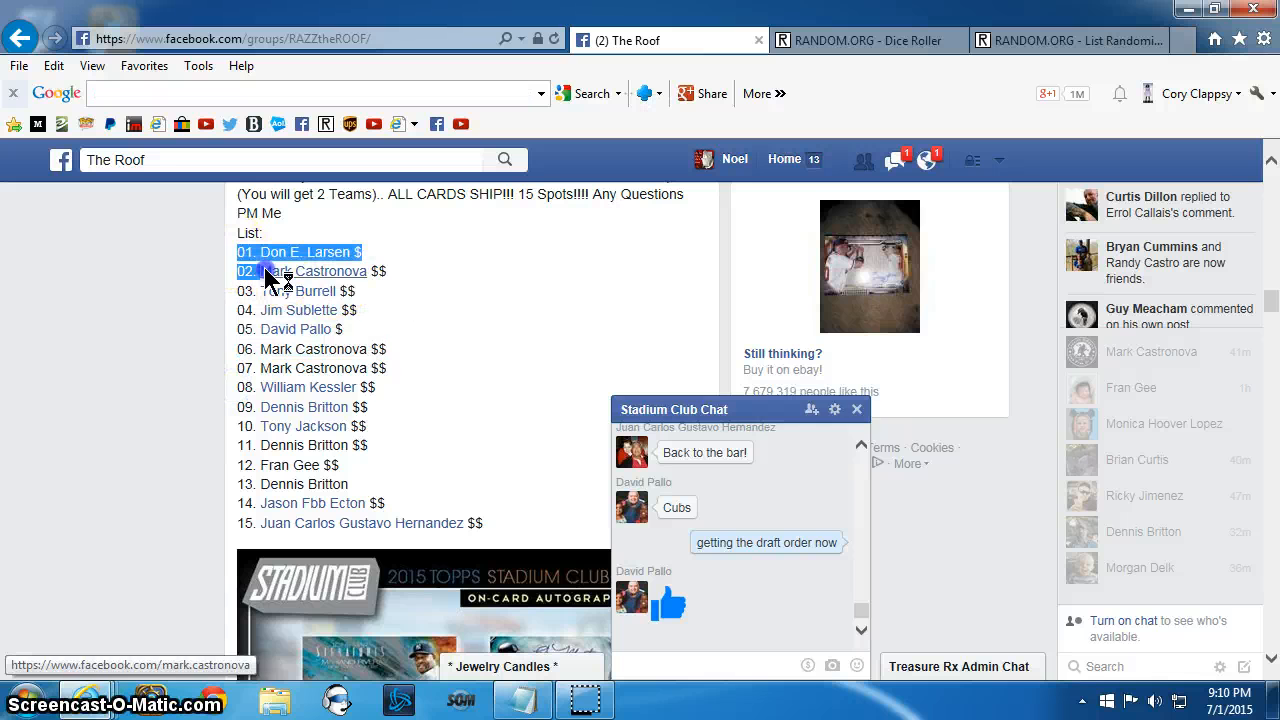
Step: Copy the 15-spot name list from the Facebook post, roll two dice, and bring up the List Randomizer
{"action": "left_click_drag", "start_coordinate": [236, 252], "coordinate": [480, 524]}
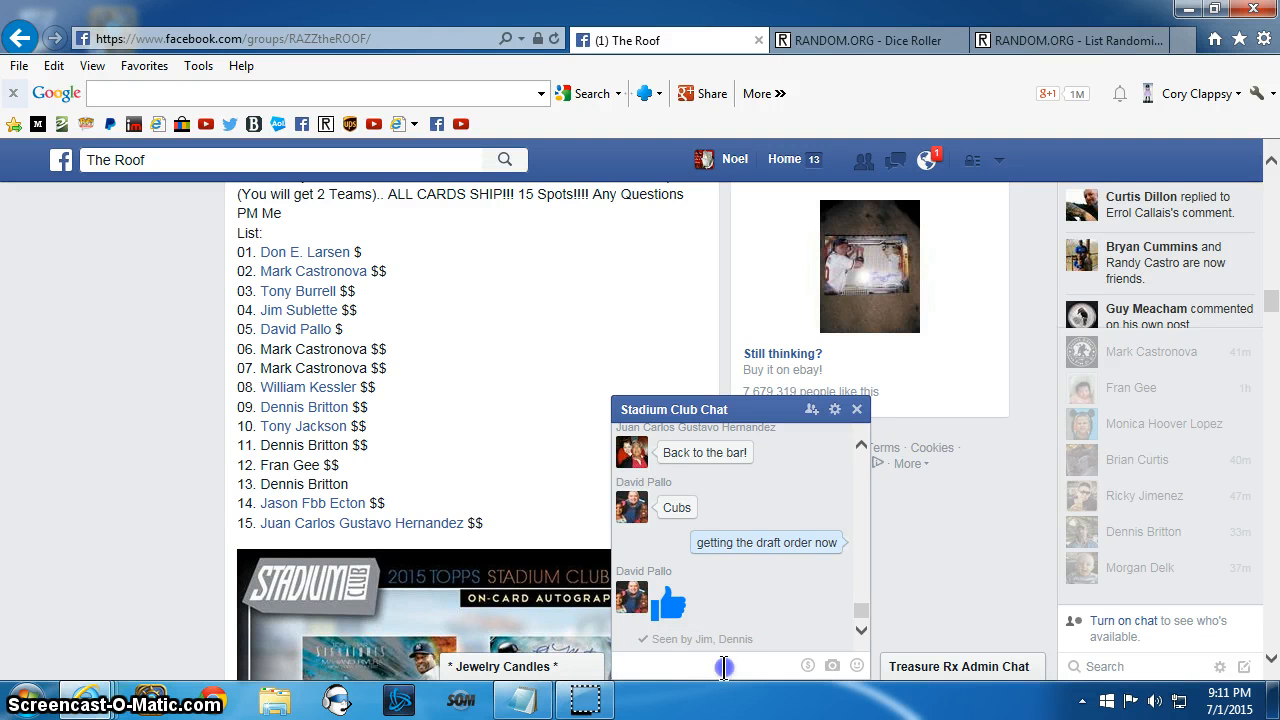
{"action": "type", "text": "L"}
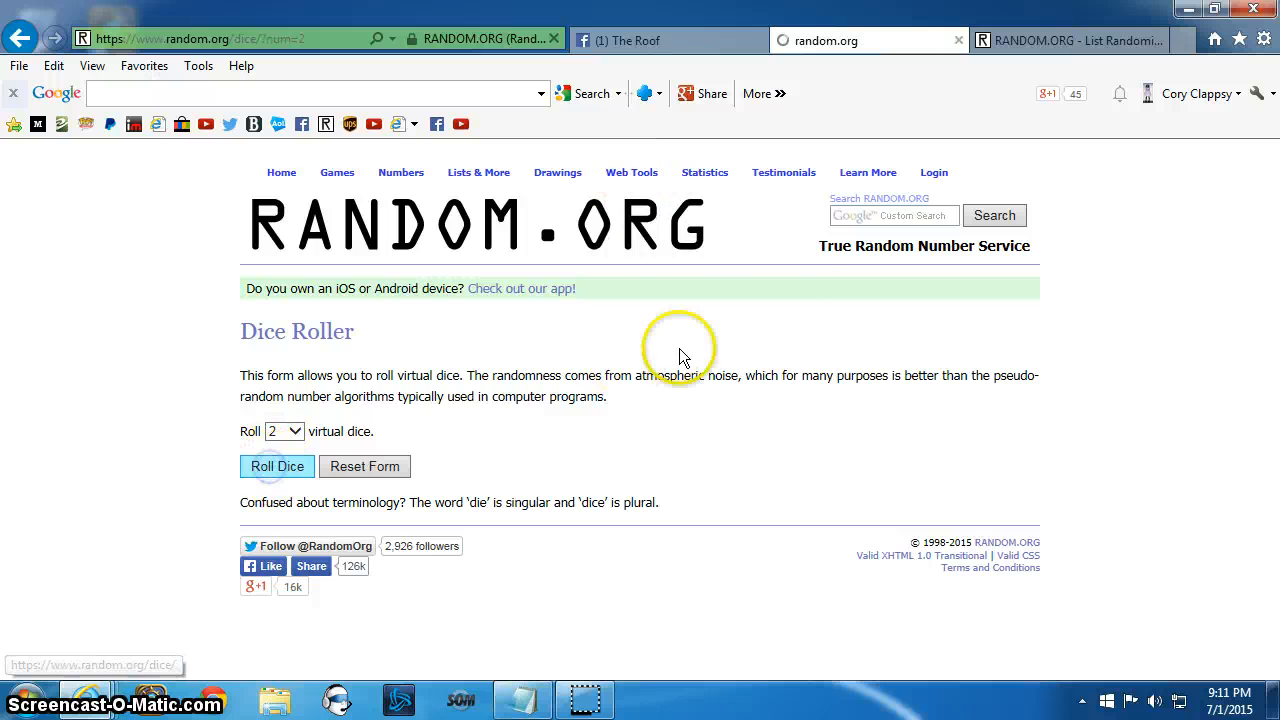
{"action": "left_click", "coordinate": [276, 466]}
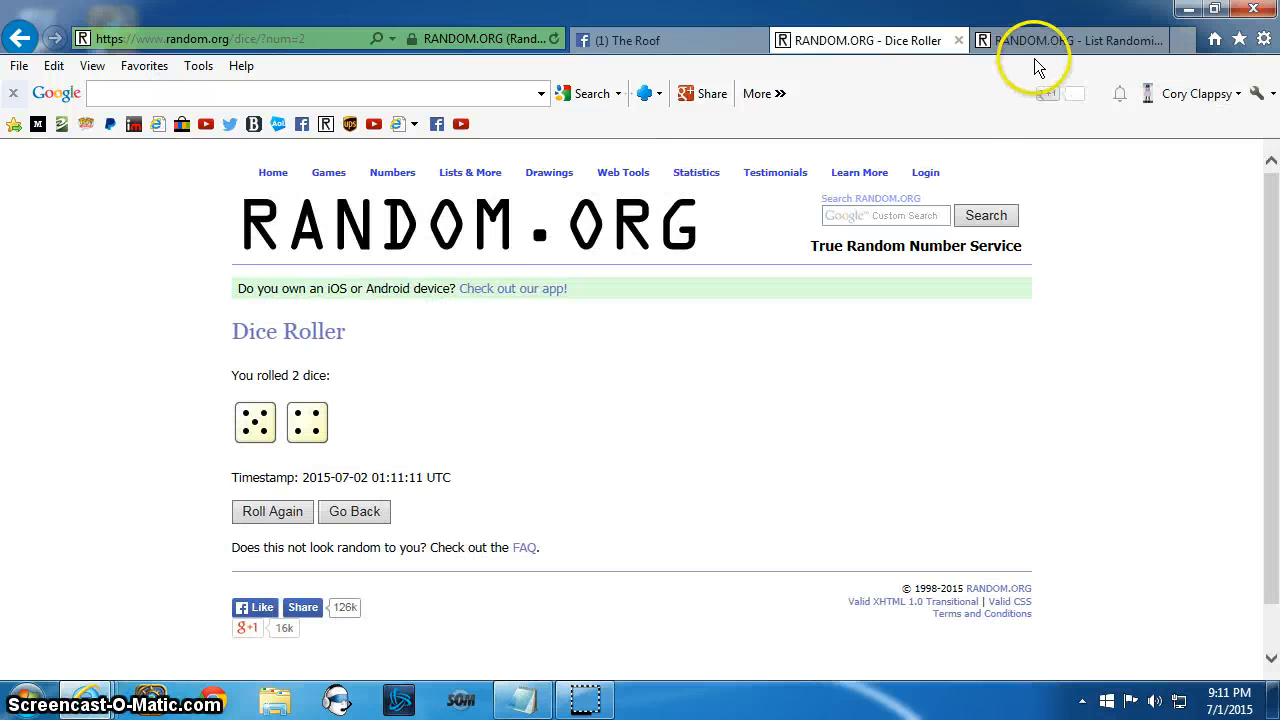
{"action": "left_click", "coordinate": [1070, 40]}
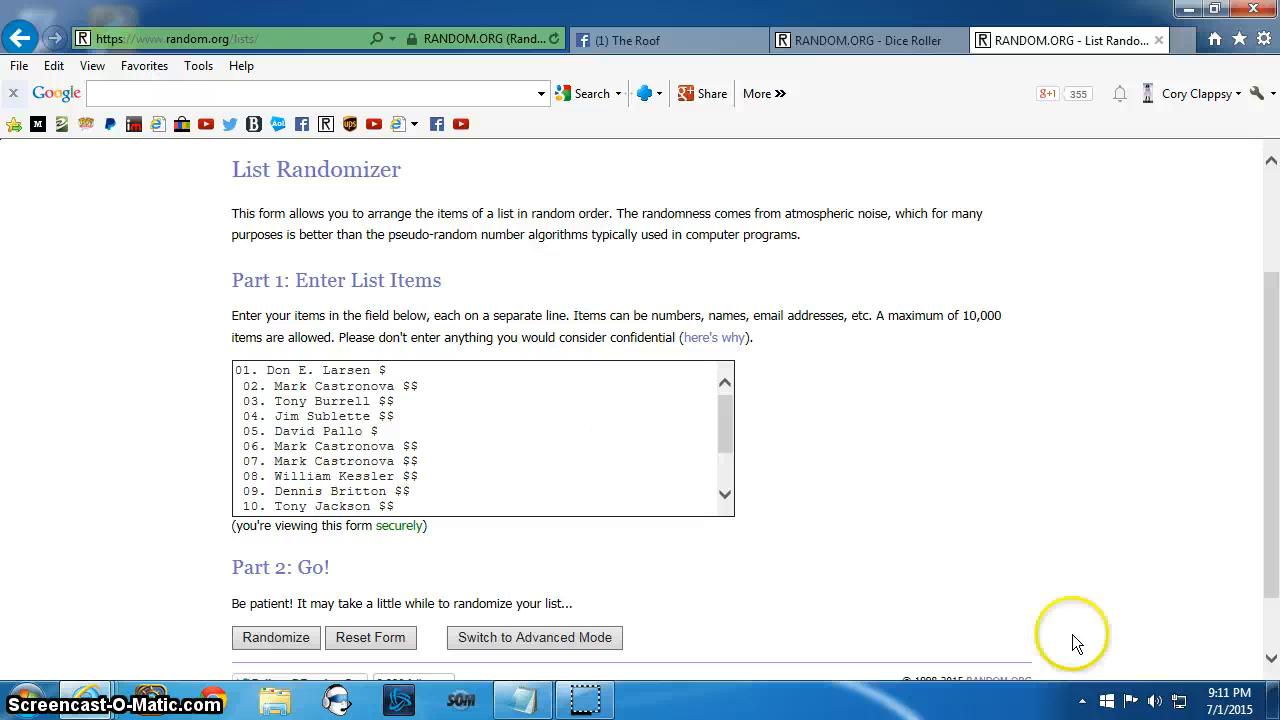
Step: Shuffle the 15-name list repeatedly until RANDOM.ORG reports it randomized 8 times
{"action": "left_click", "coordinate": [1220, 696]}
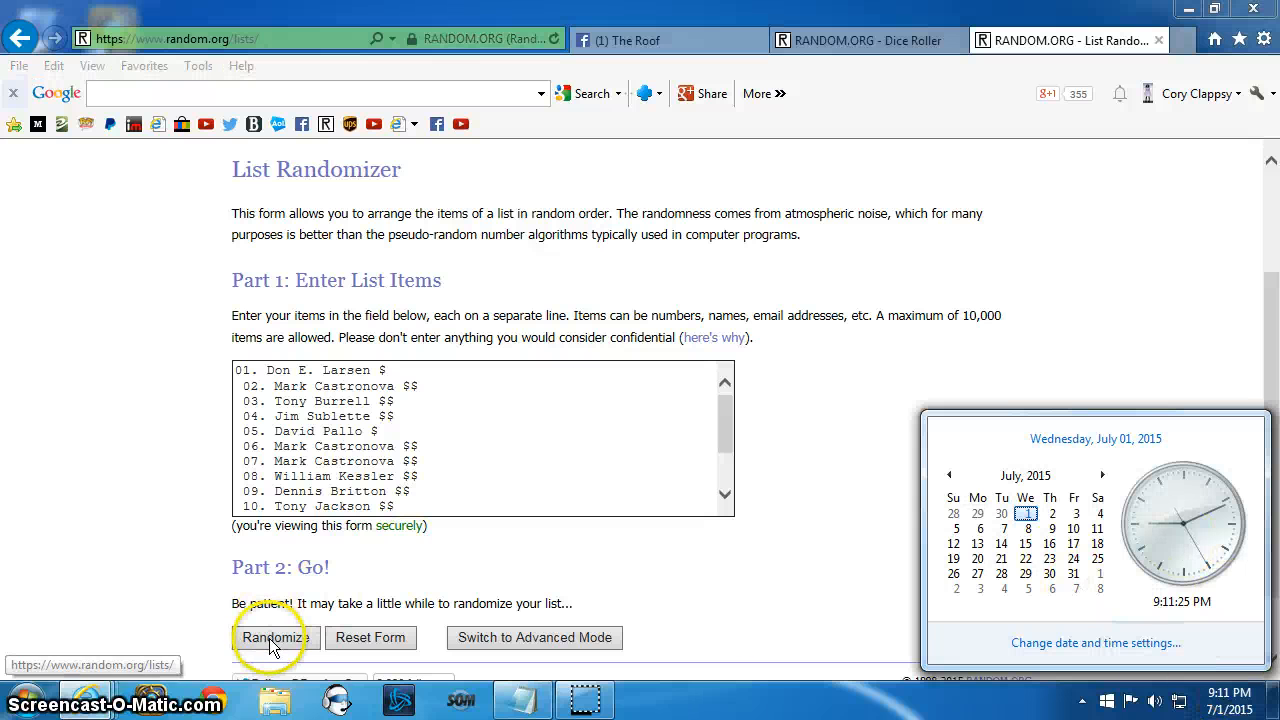
{"action": "left_click", "coordinate": [276, 638]}
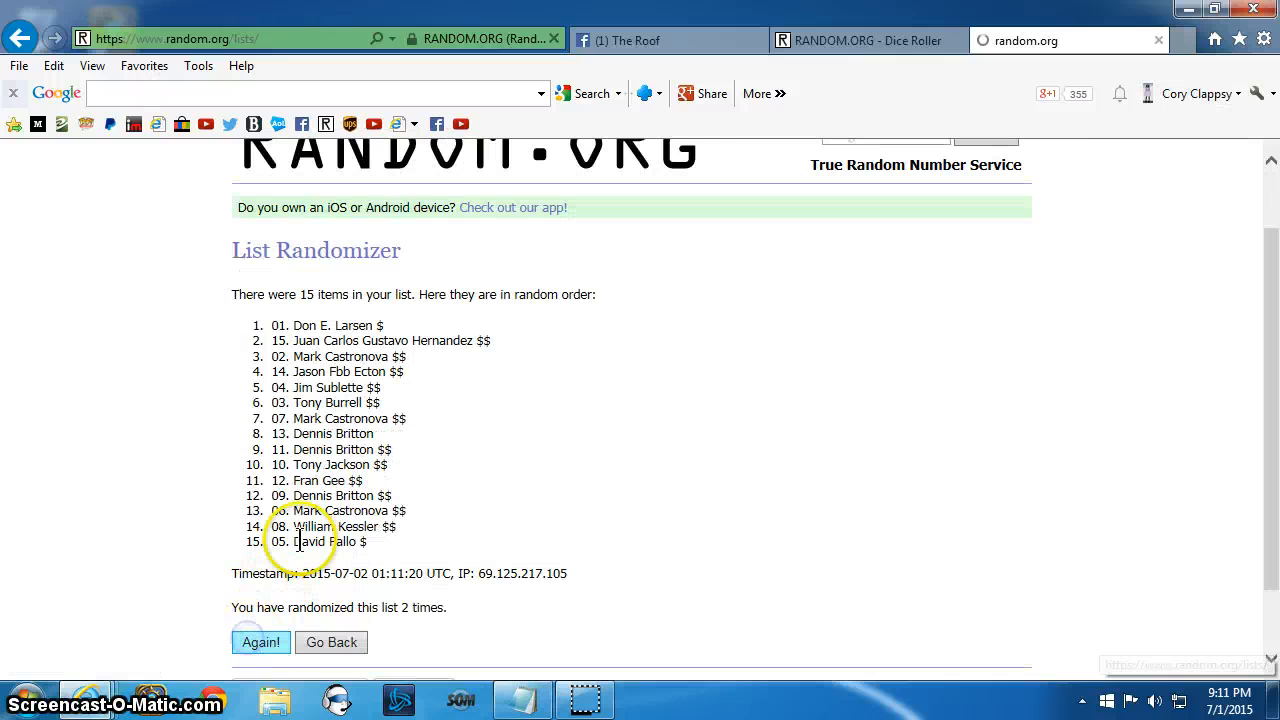
{"action": "left_click", "coordinate": [256, 642]}
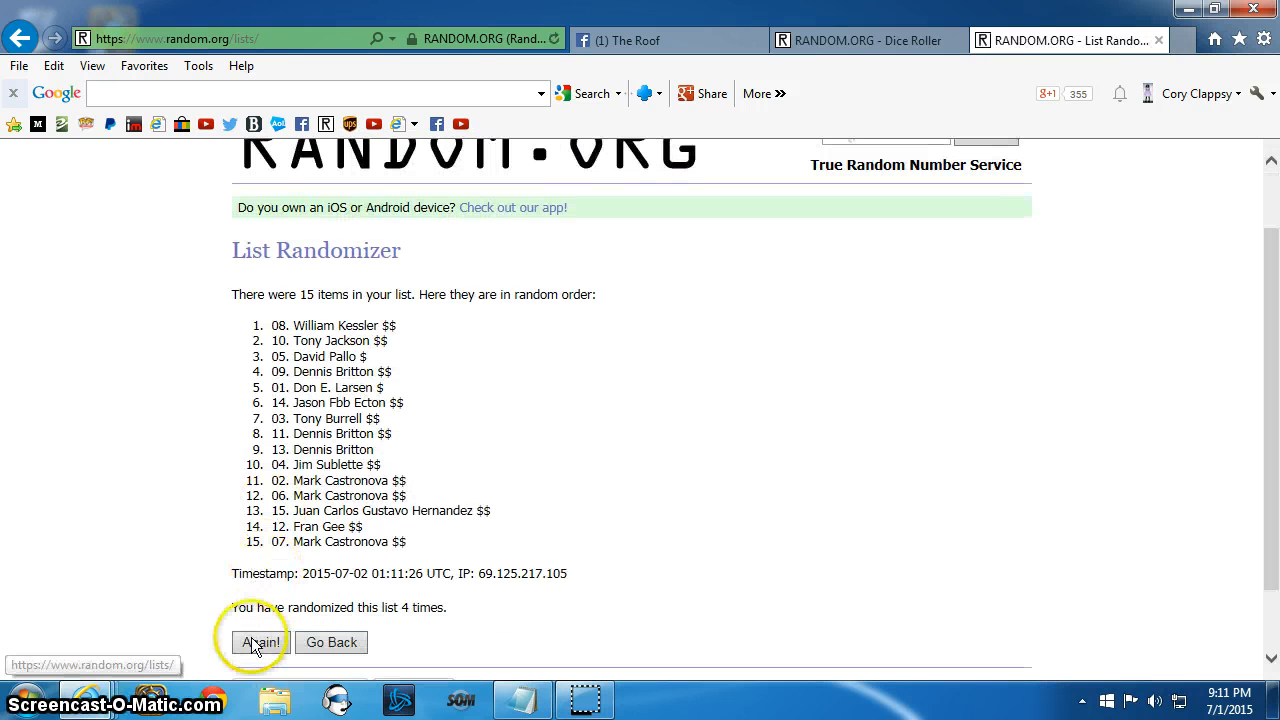
{"action": "left_click", "coordinate": [260, 642]}
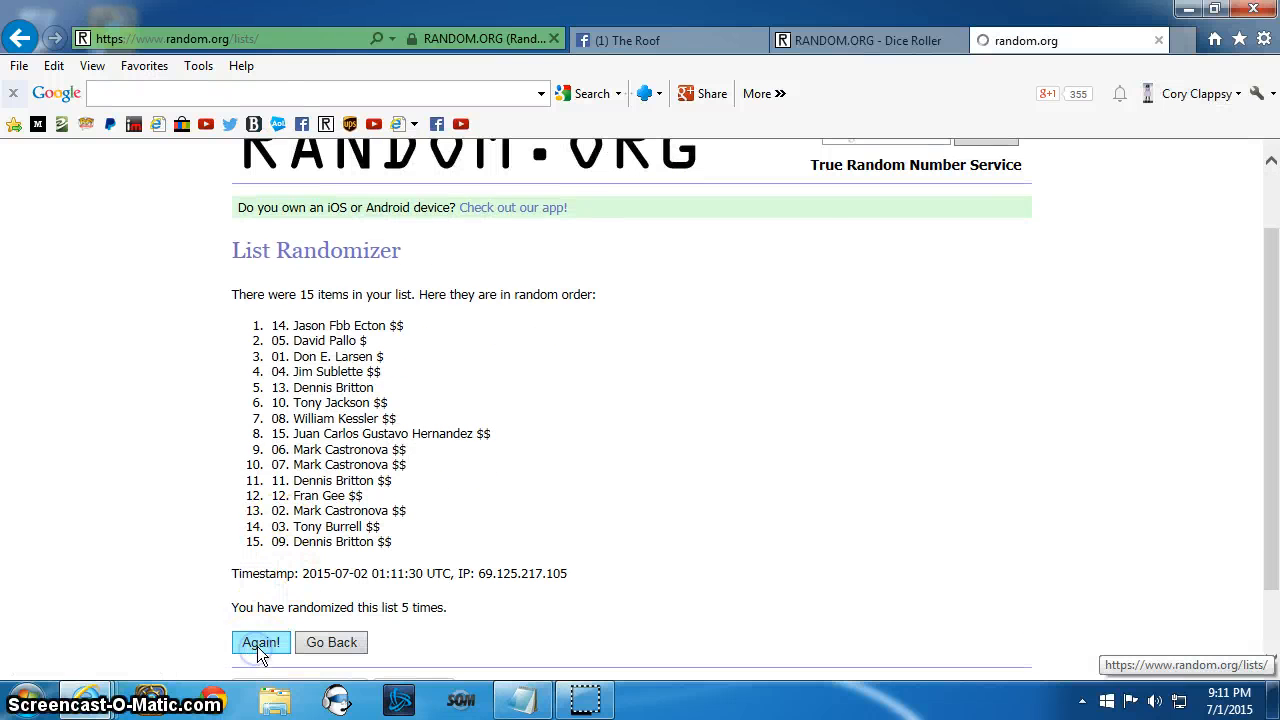
{"action": "left_click", "coordinate": [258, 642]}
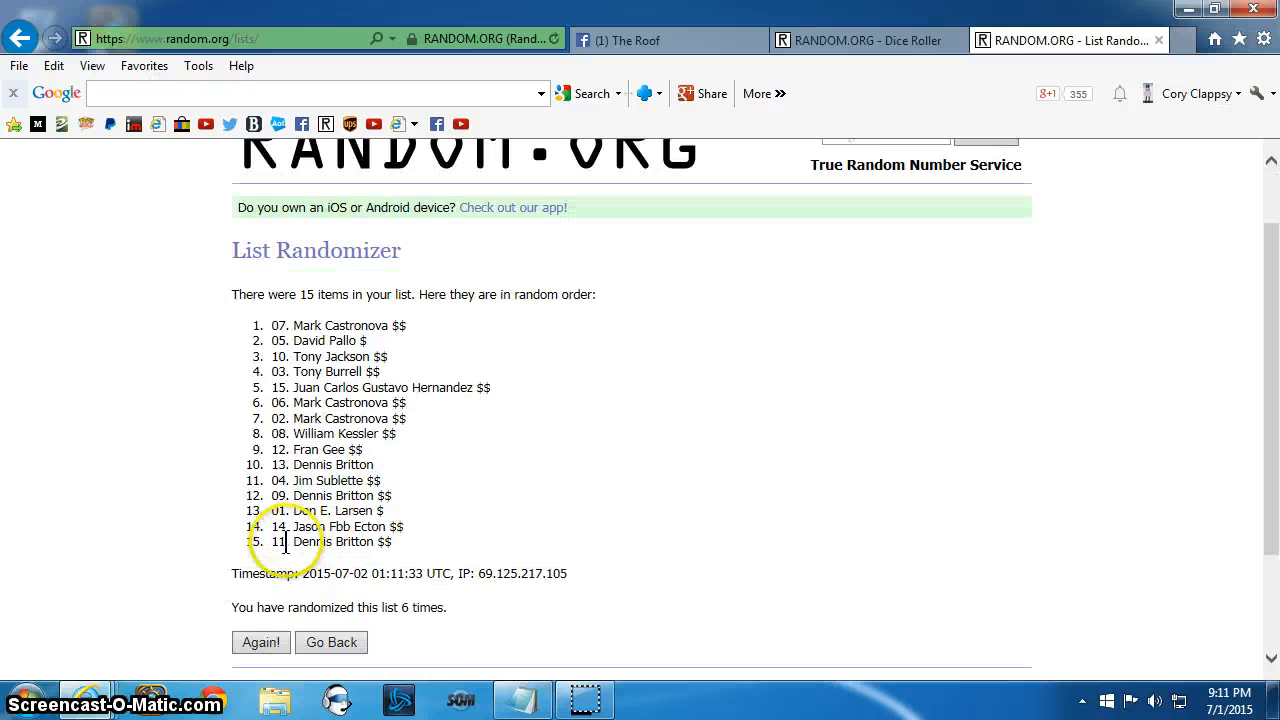
{"action": "left_click", "coordinate": [260, 642]}
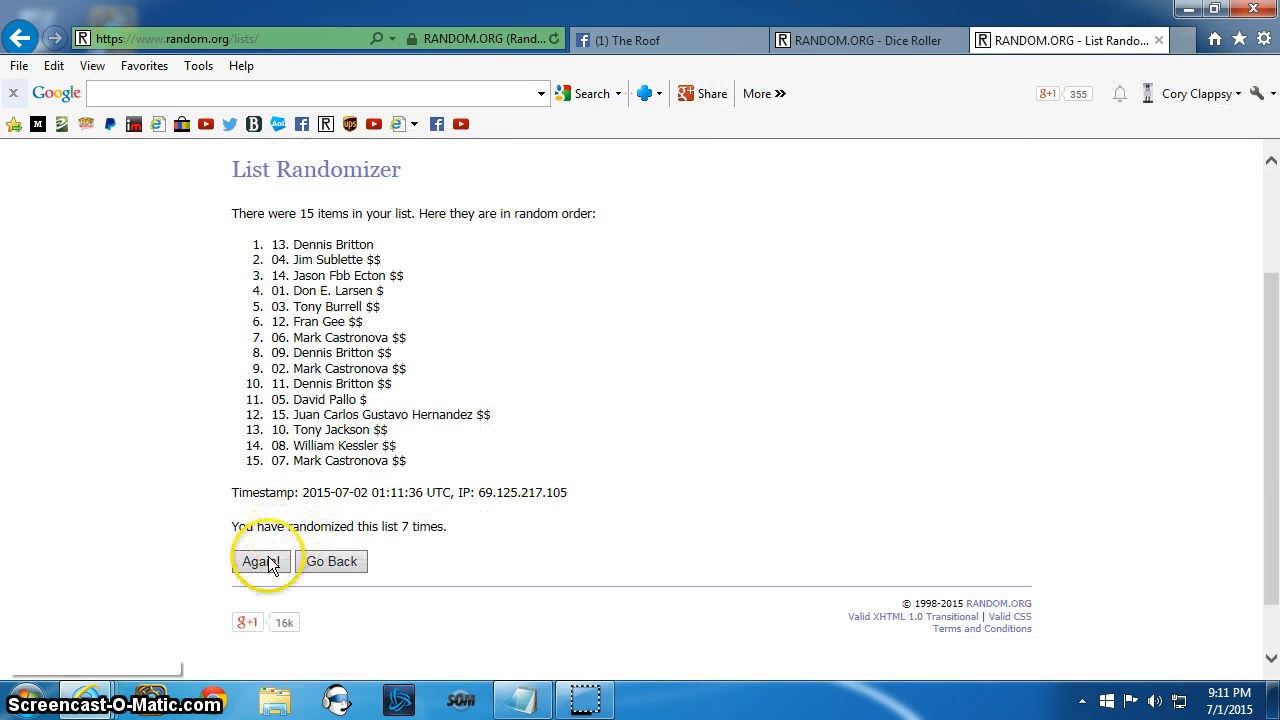
{"action": "left_click", "coordinate": [260, 560]}
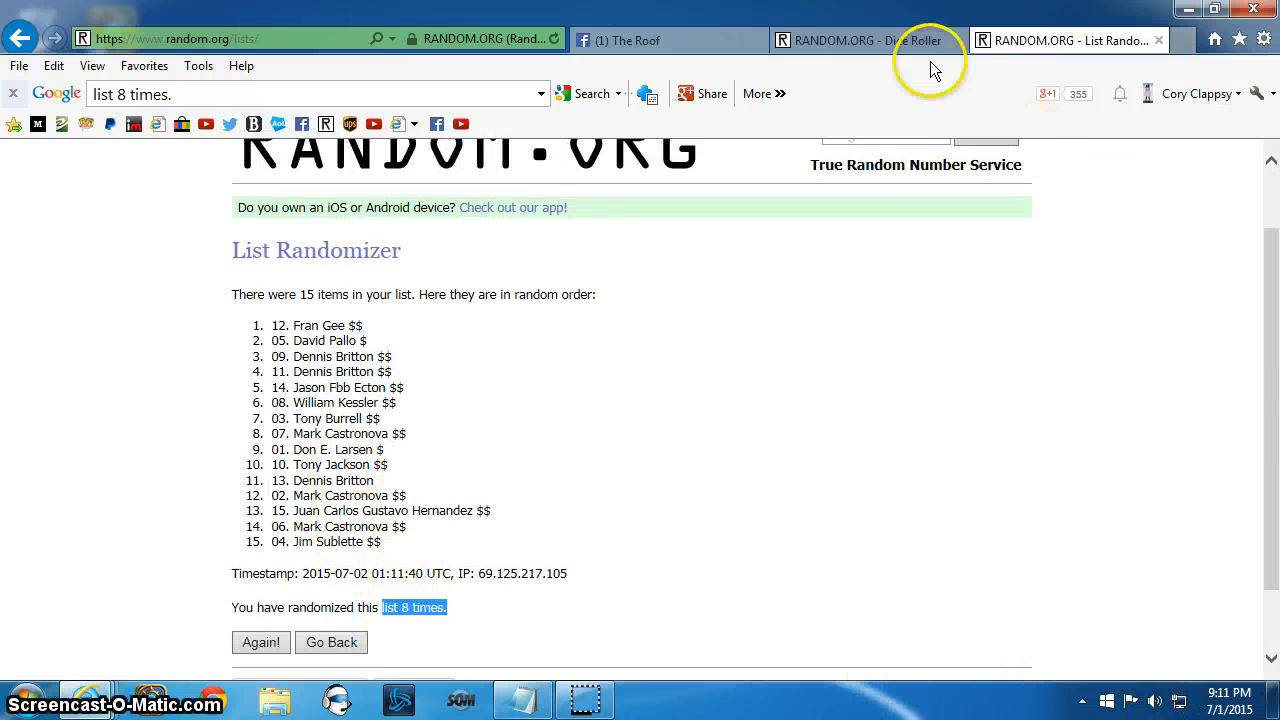
Step: Review the earlier dice roll and the current time shown beside the result
{"action": "left_click", "coordinate": [870, 40]}
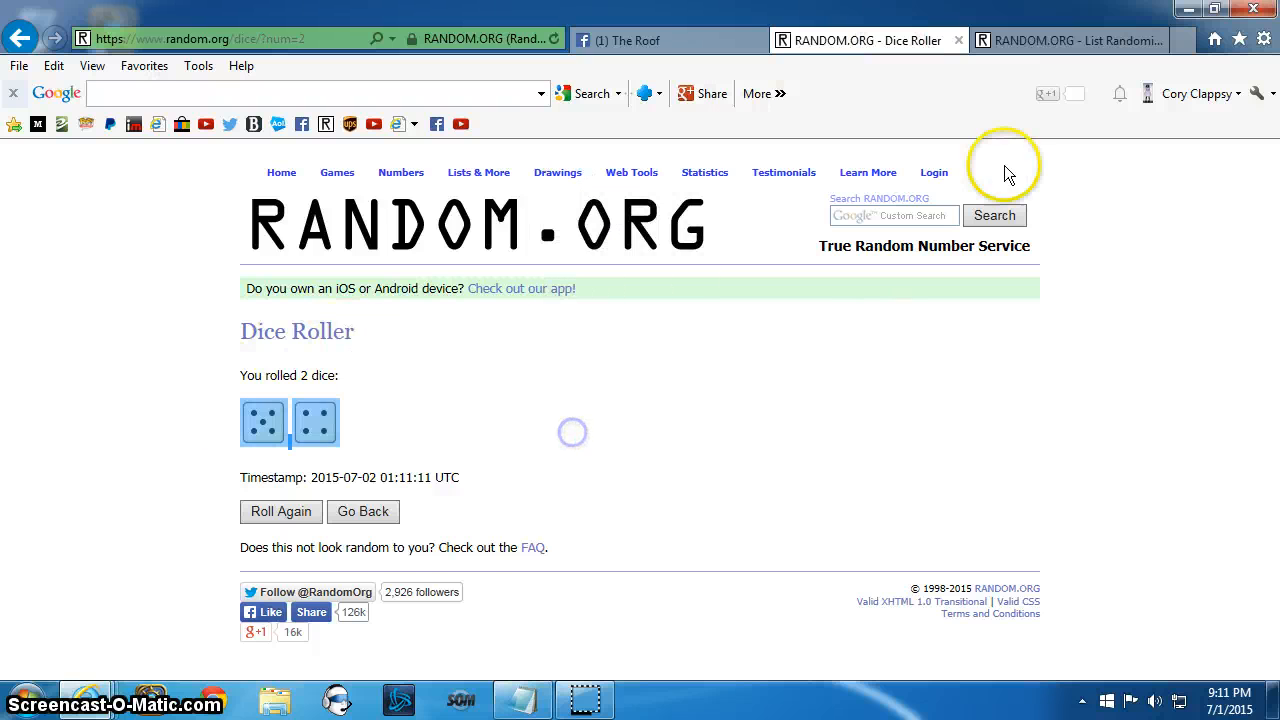
{"action": "left_click", "coordinate": [1228, 692]}
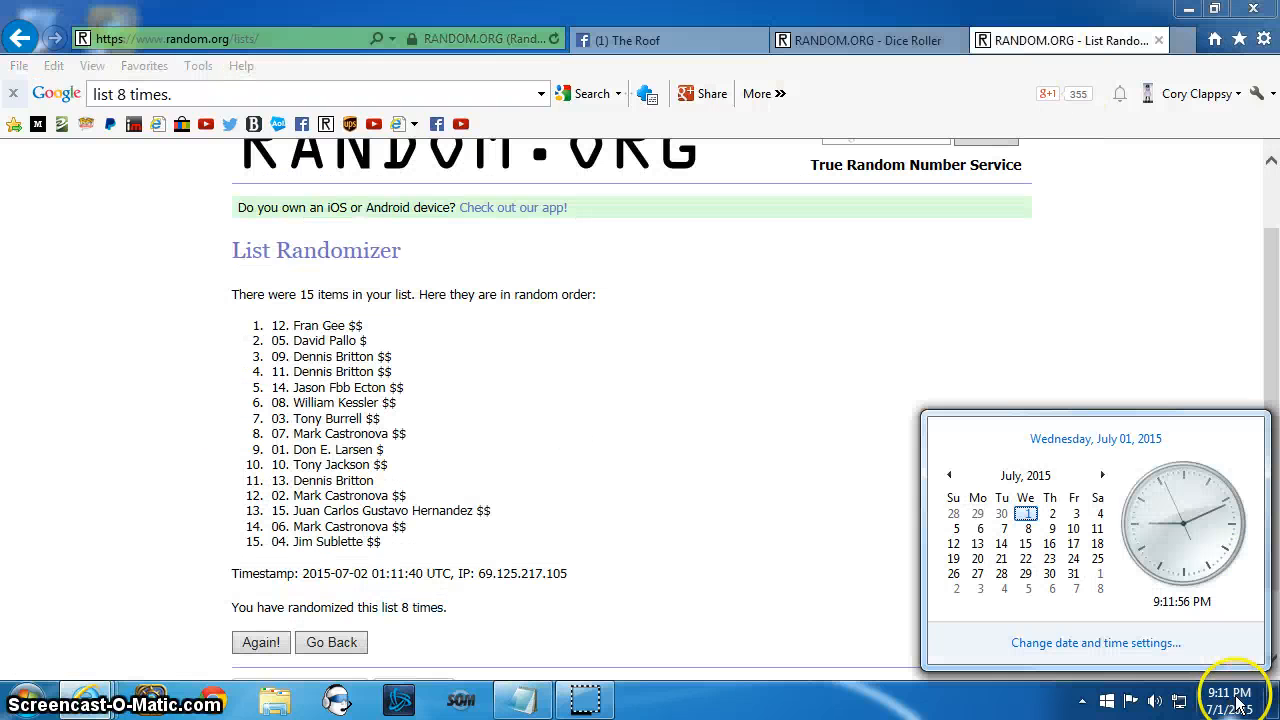
{"action": "mouse_move", "coordinate": [520, 524]}
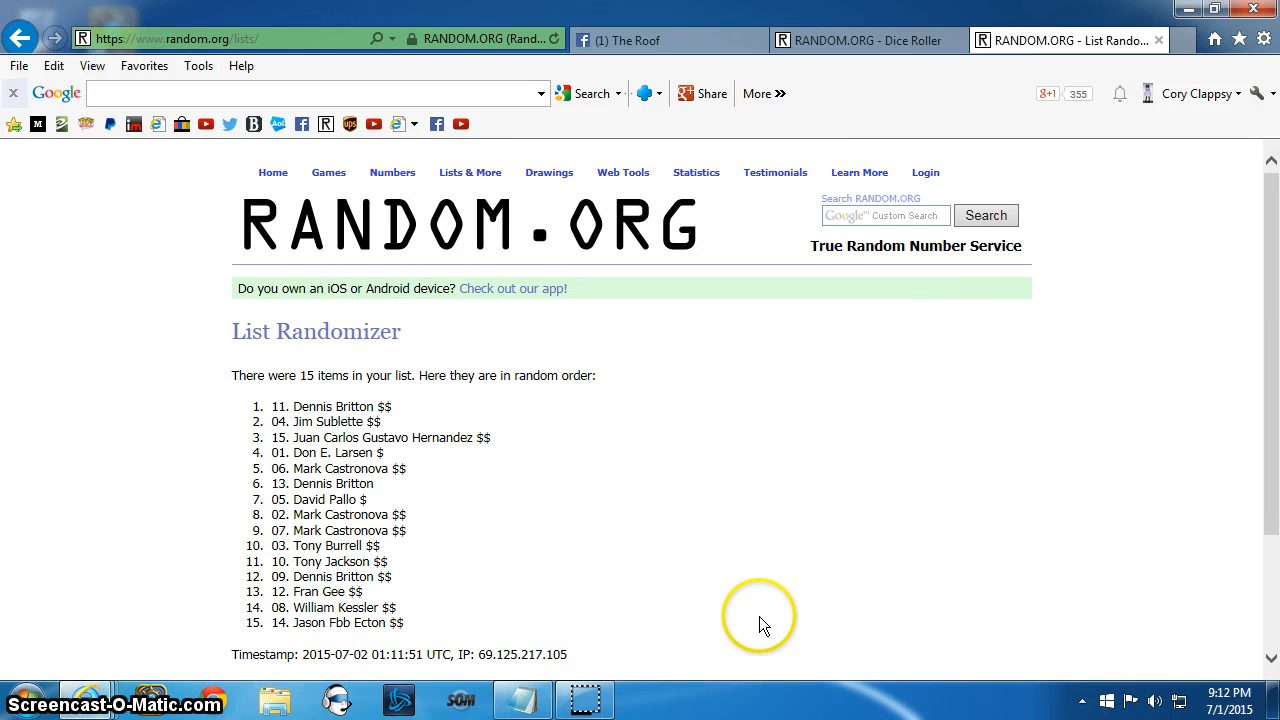
{"action": "mouse_move", "coordinate": [766, 620]}
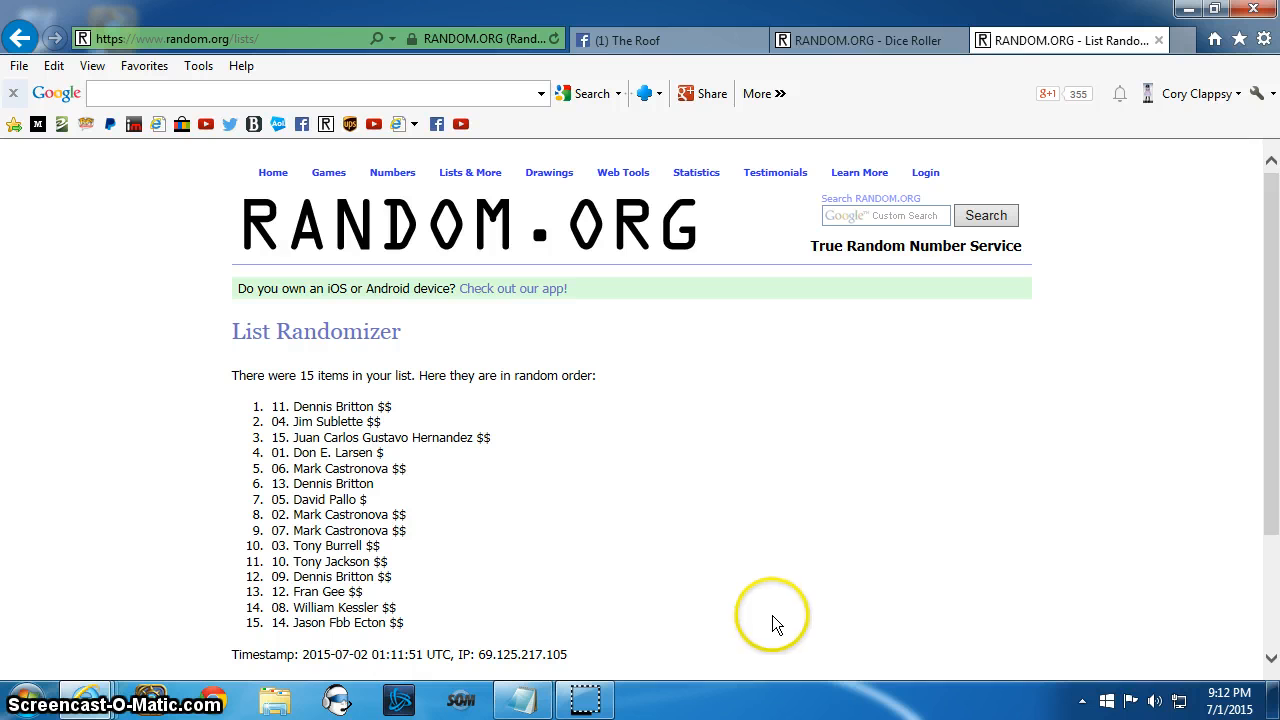
{"action": "mouse_move", "coordinate": [782, 600]}
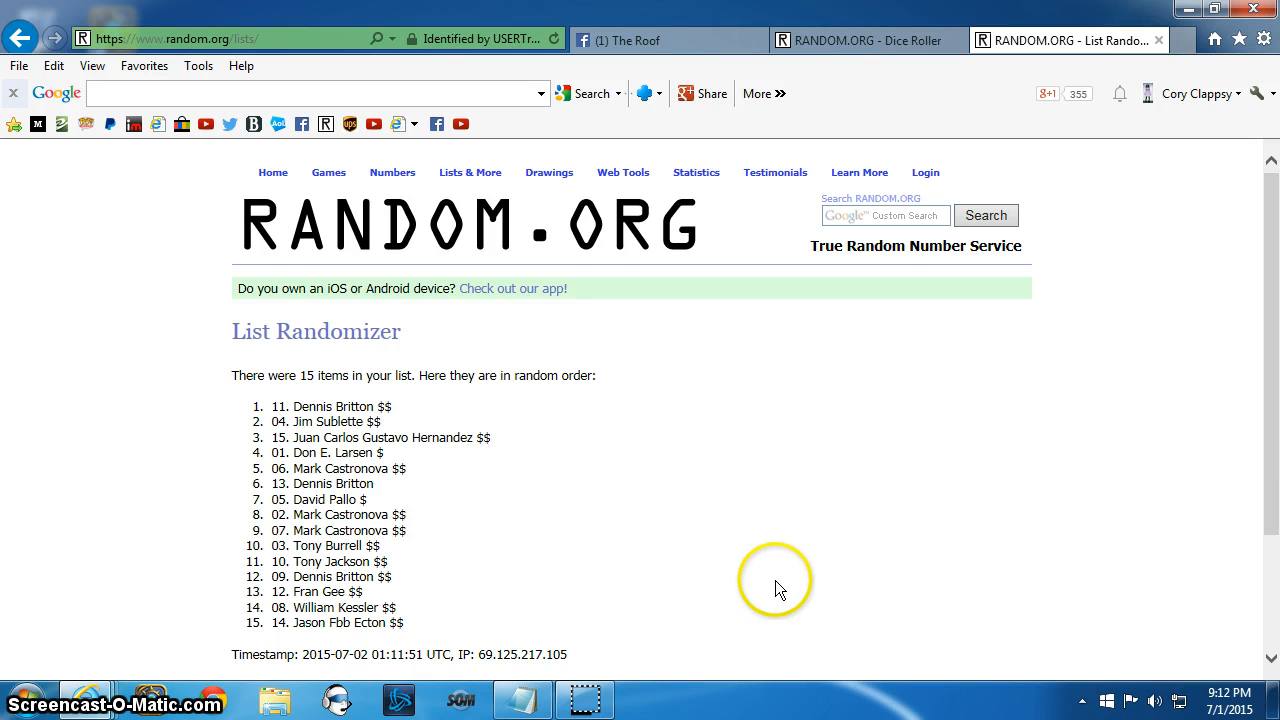
{"action": "mouse_move", "coordinate": [782, 588]}
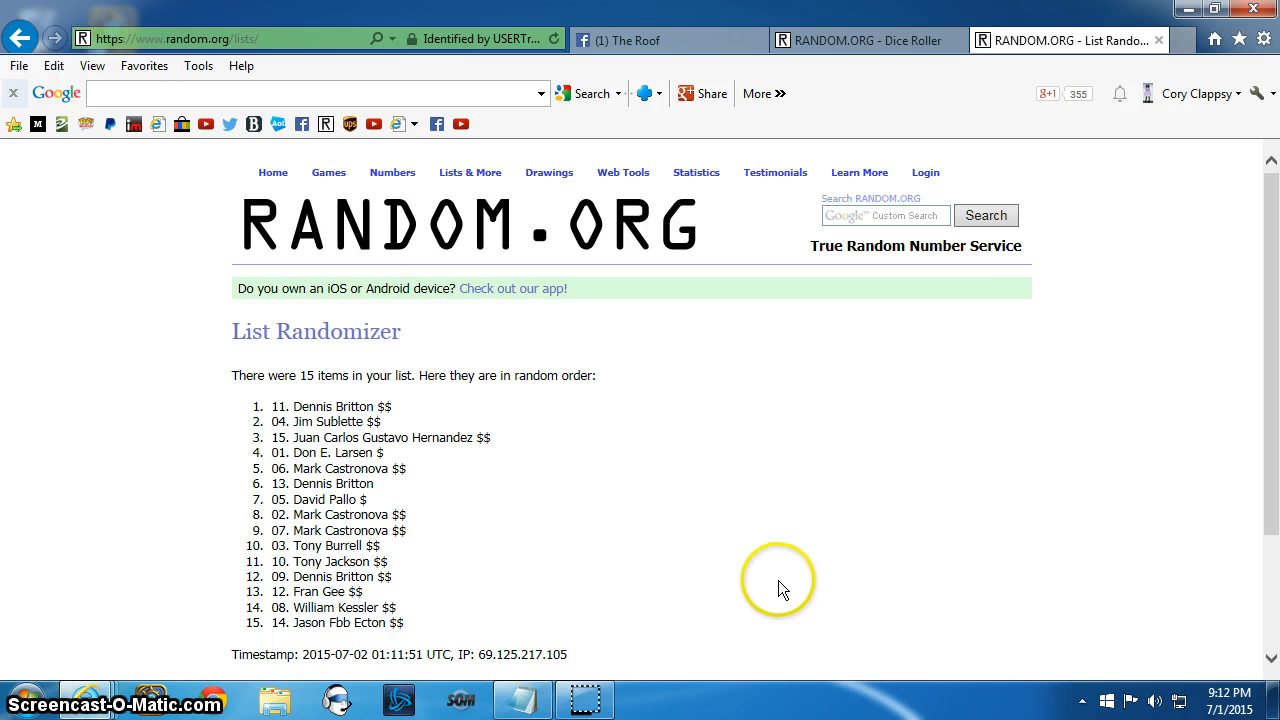
{"action": "mouse_move", "coordinate": [736, 584]}
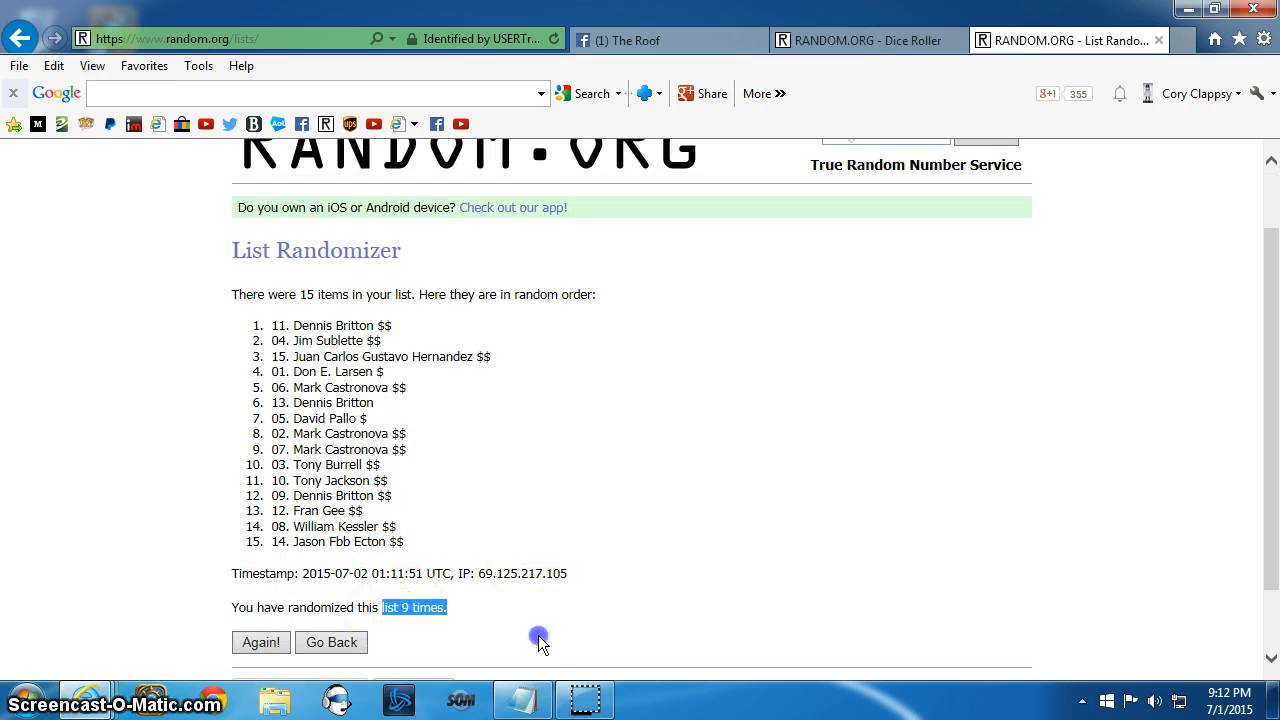
Step: Return to the Facebook group post after the ninth randomization's final order is shown
{"action": "left_click", "coordinate": [866, 40]}
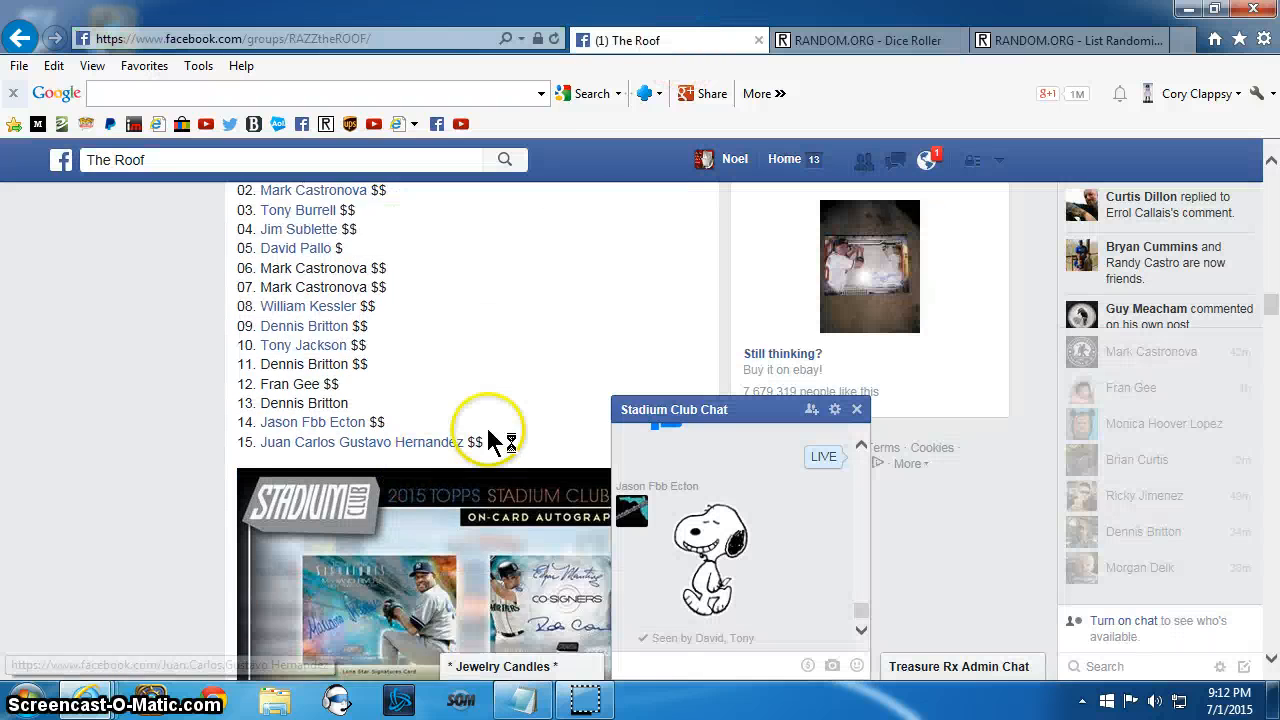
{"action": "scroll", "scroll_direction": "down", "scroll_amount": 3}
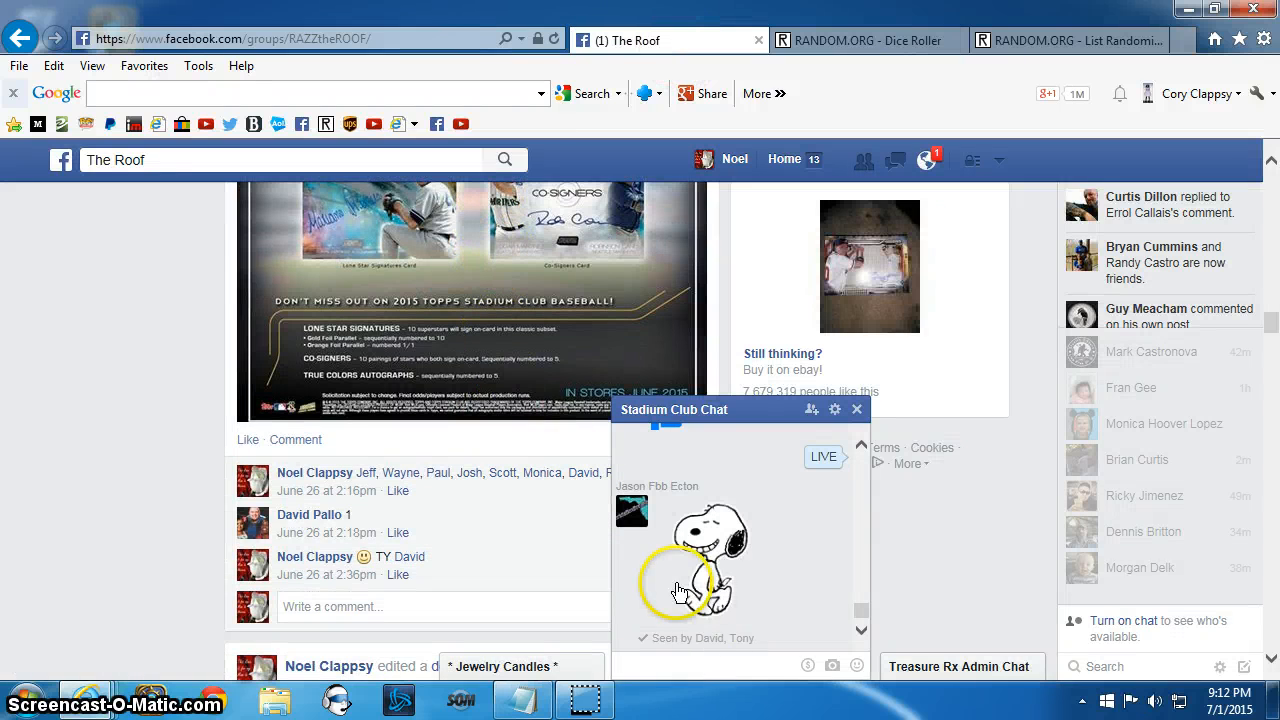